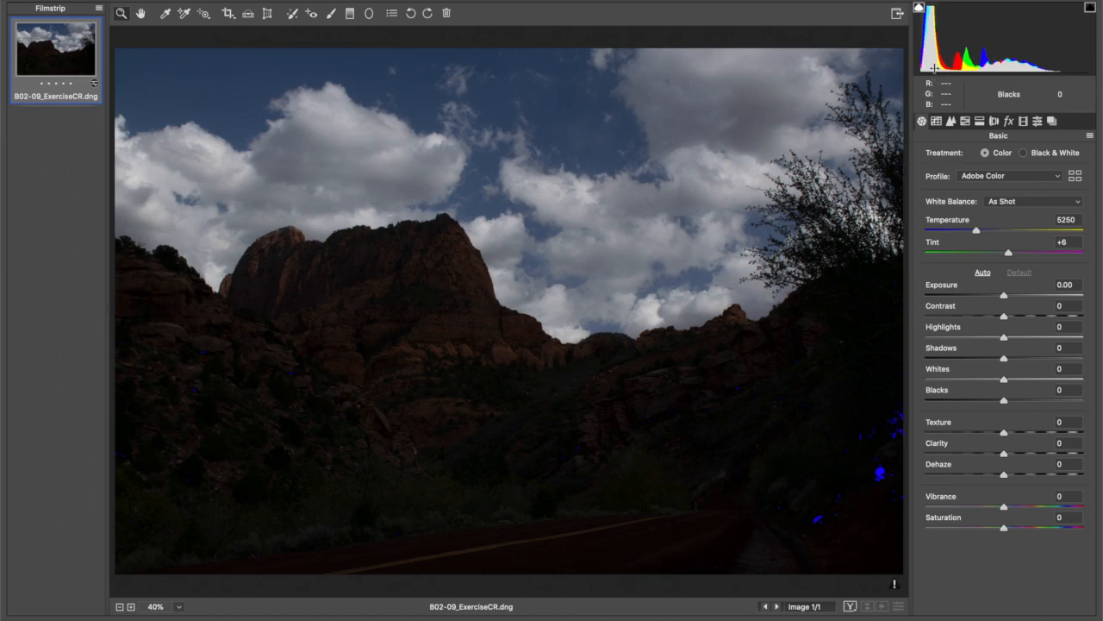
mouse_move(1004, 357)
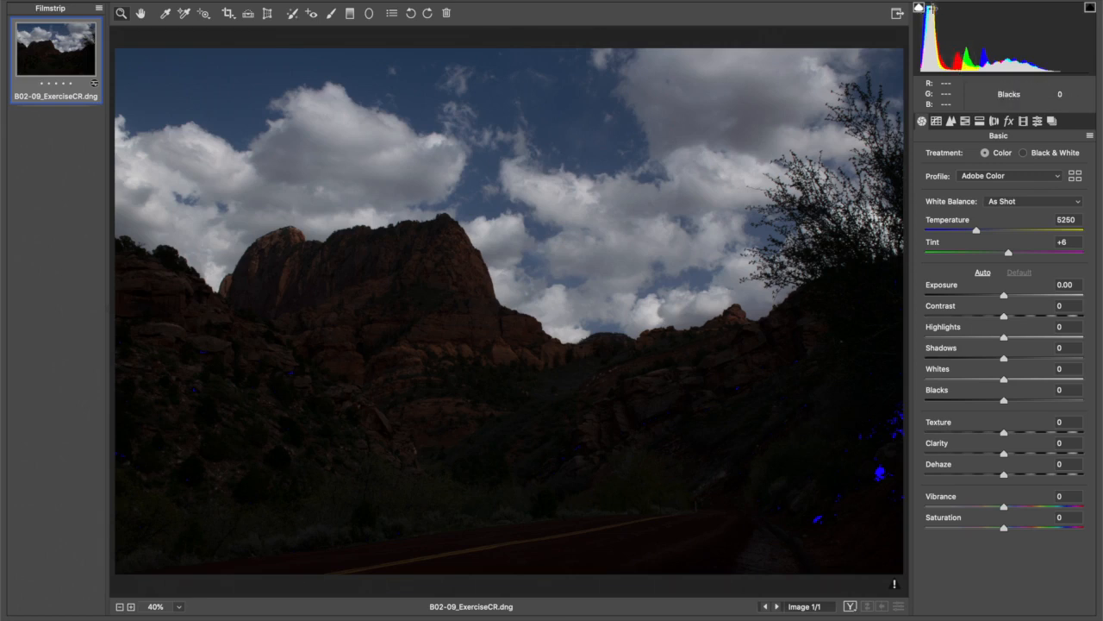
mouse_move(976, 9)
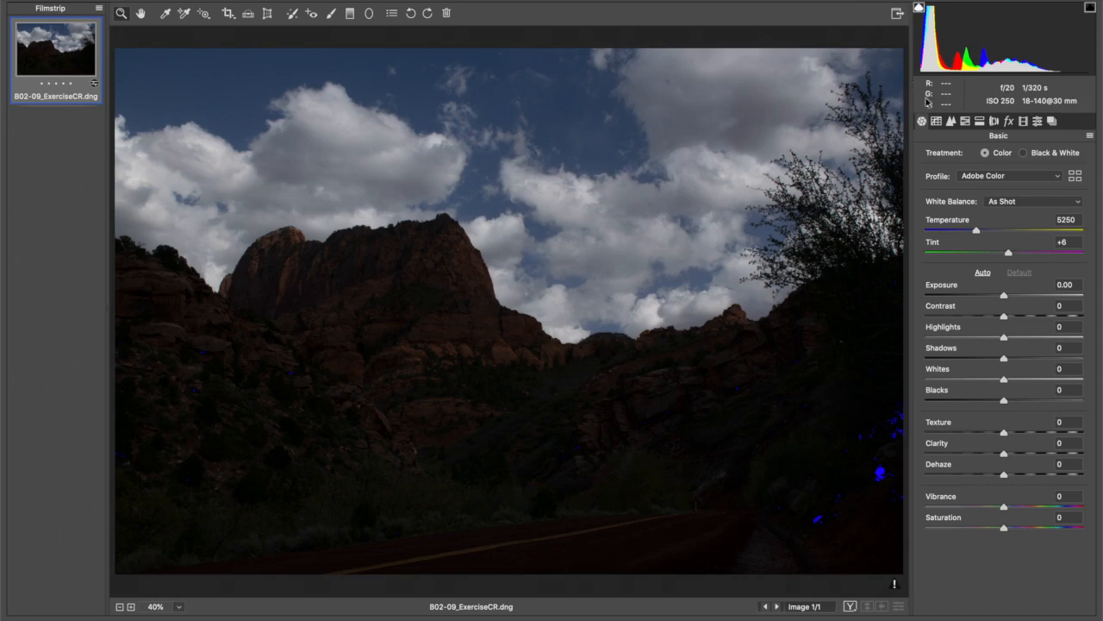
mouse_move(831, 462)
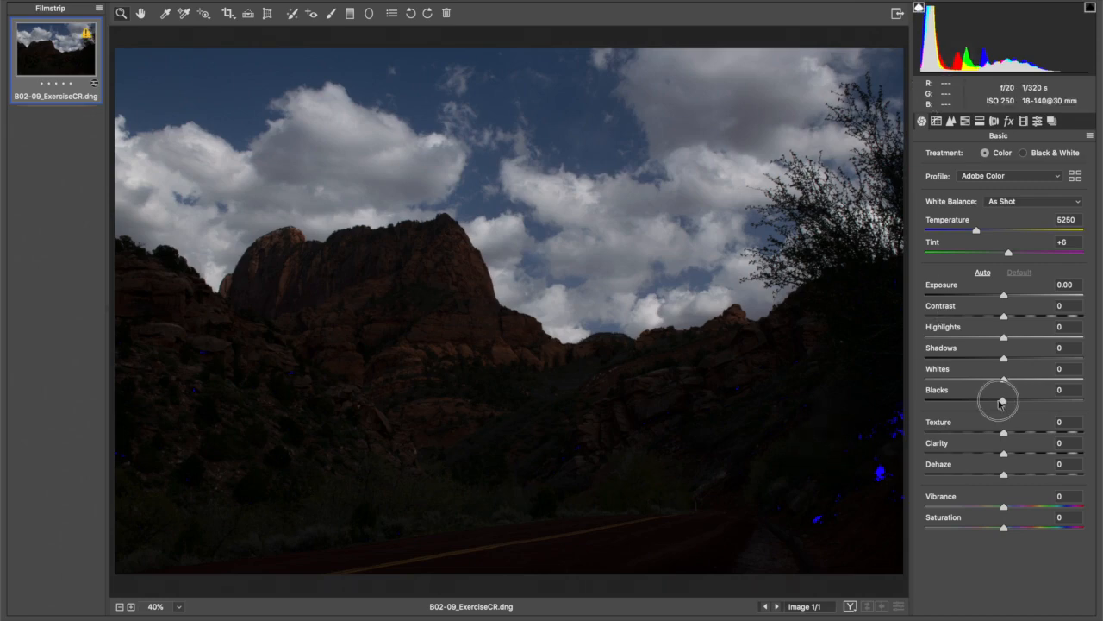
- Lower Blacks to -31 with clipping preview, then lift Exposure to +1.79, Highlights +76, Shadows +100
left_click_drag(1003, 400, 979, 400)
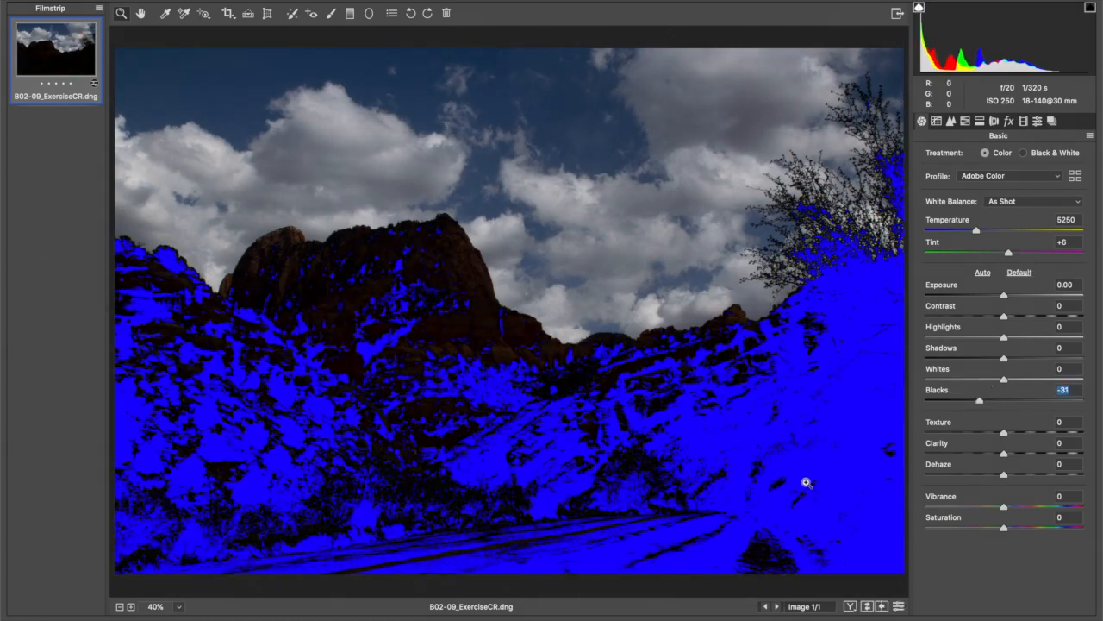
mouse_move(795, 441)
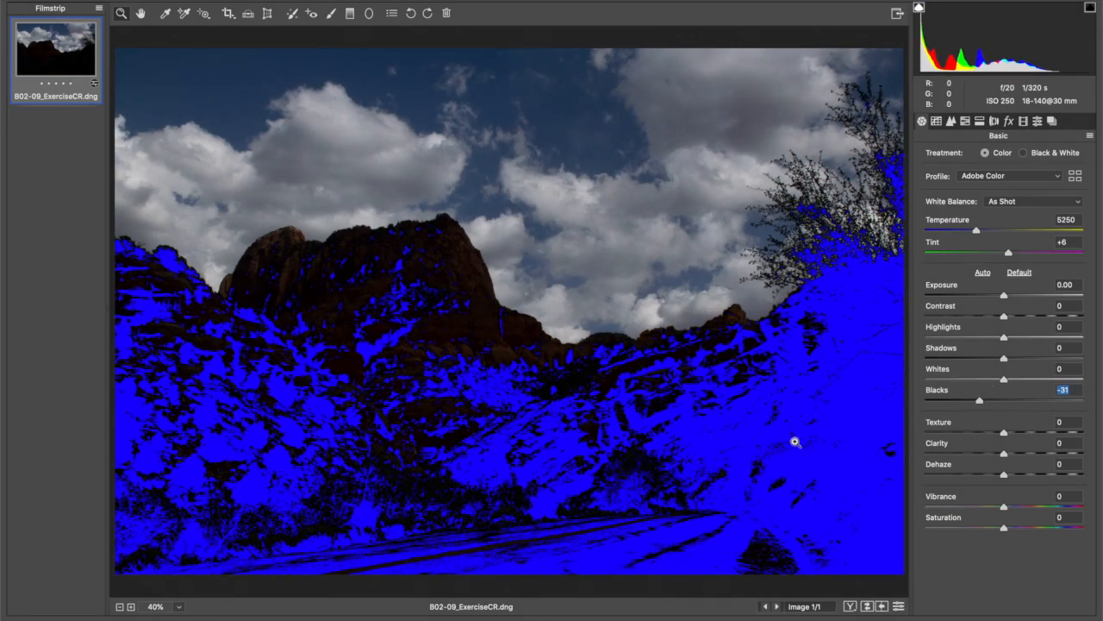
mouse_move(824, 452)
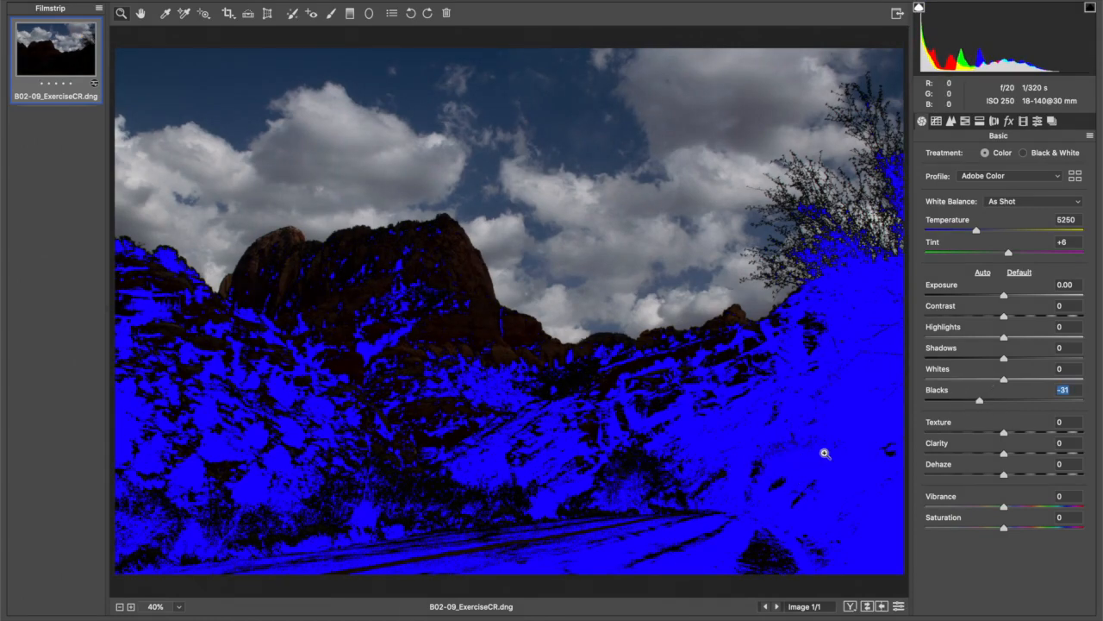
mouse_move(980, 69)
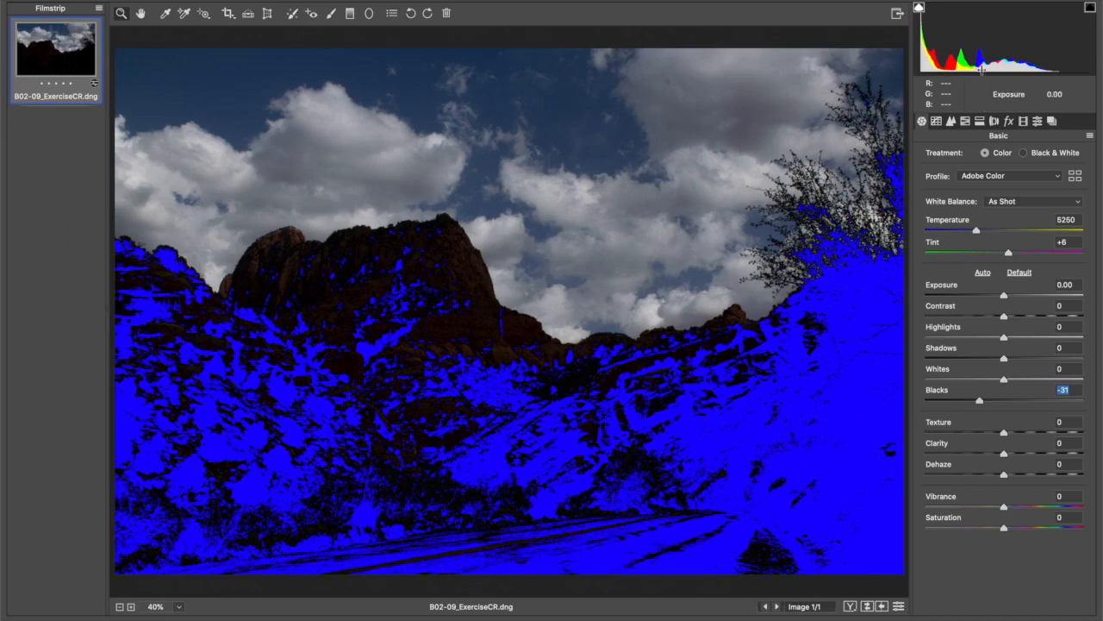
left_click_drag(1003, 357, 1083, 357)
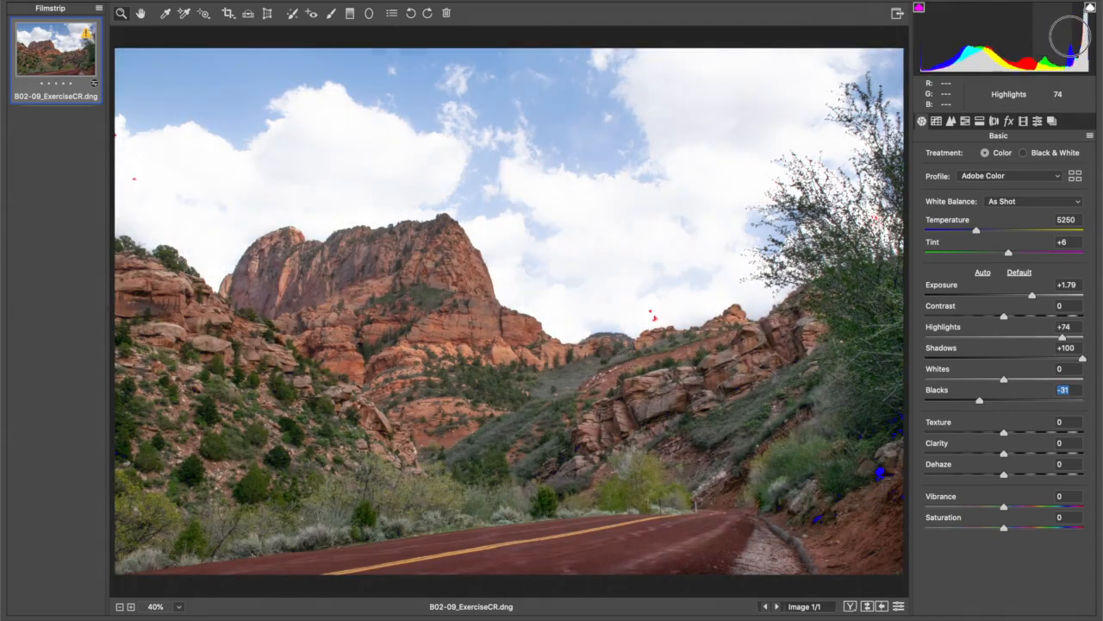
- Push Whites up to +73 with the clipping preview, exposing clipped cloud highlights
left_click_drag(1004, 379, 1020, 380)
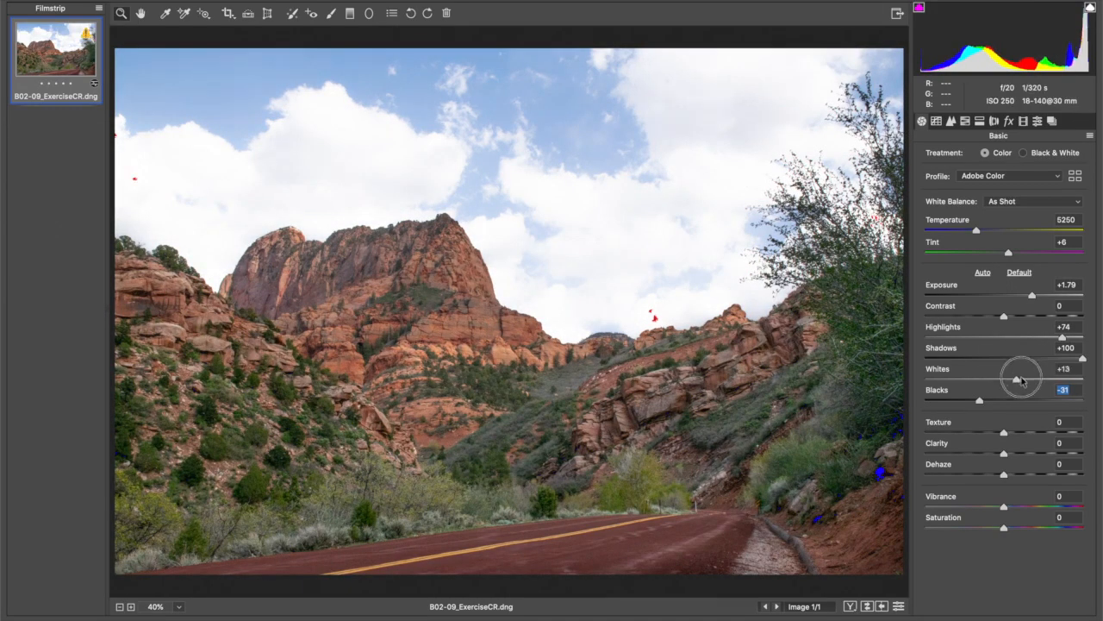
left_click_drag(1020, 369, 1061, 368)
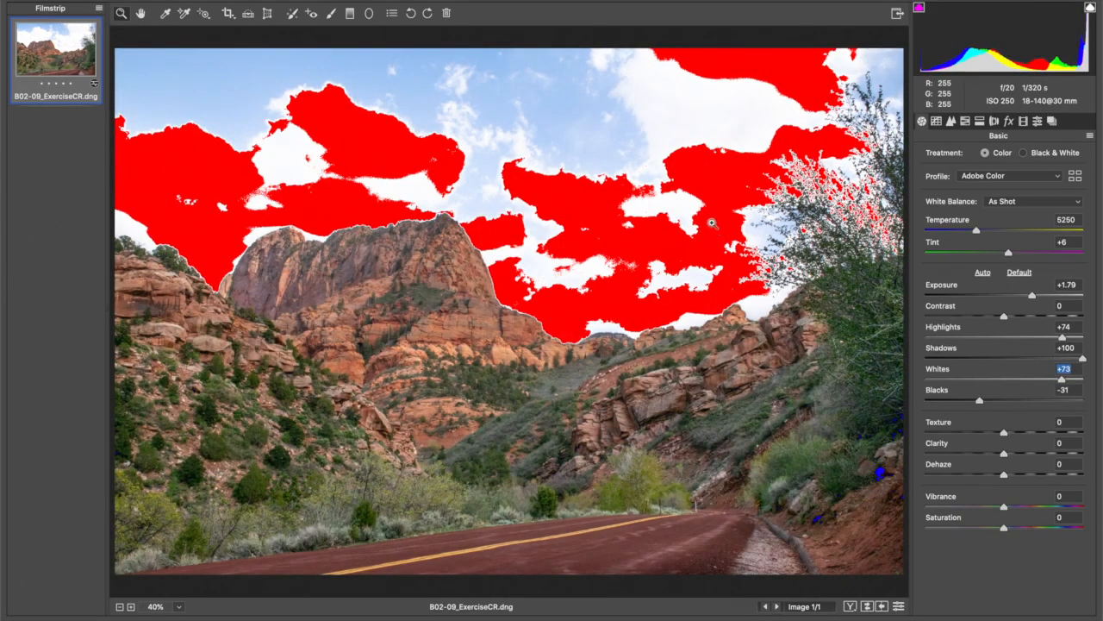
mouse_move(721, 248)
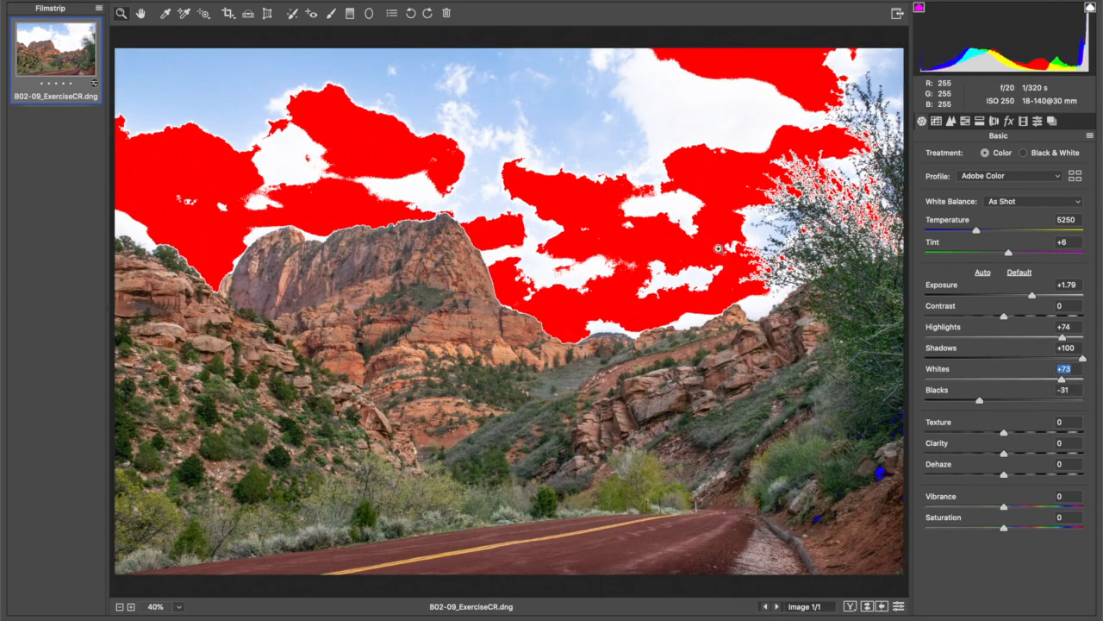
mouse_move(768, 260)
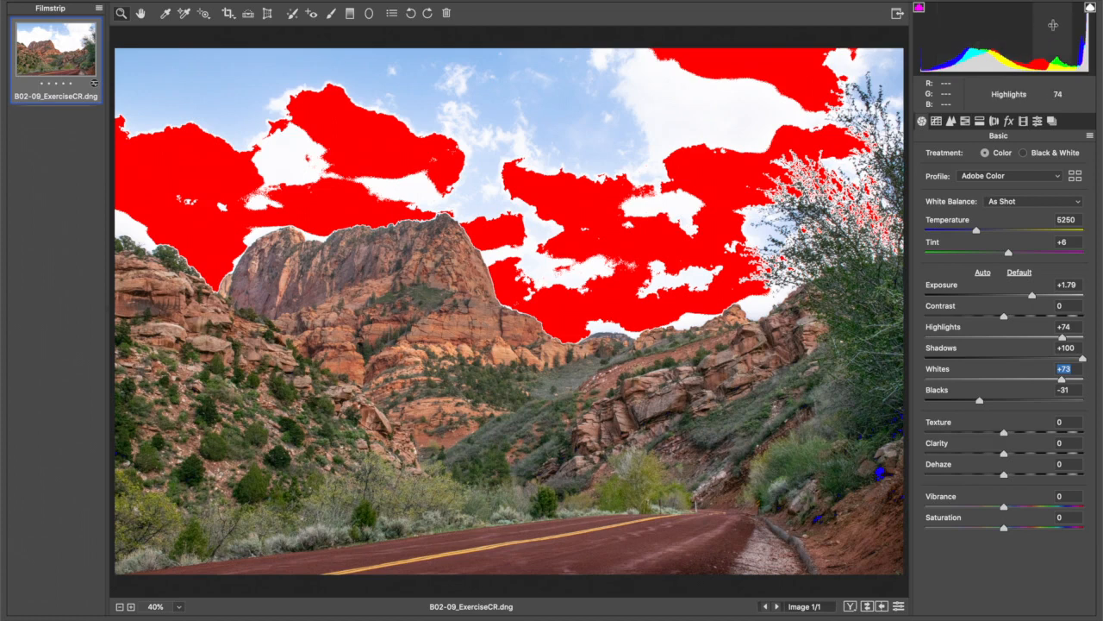
mouse_move(1003, 26)
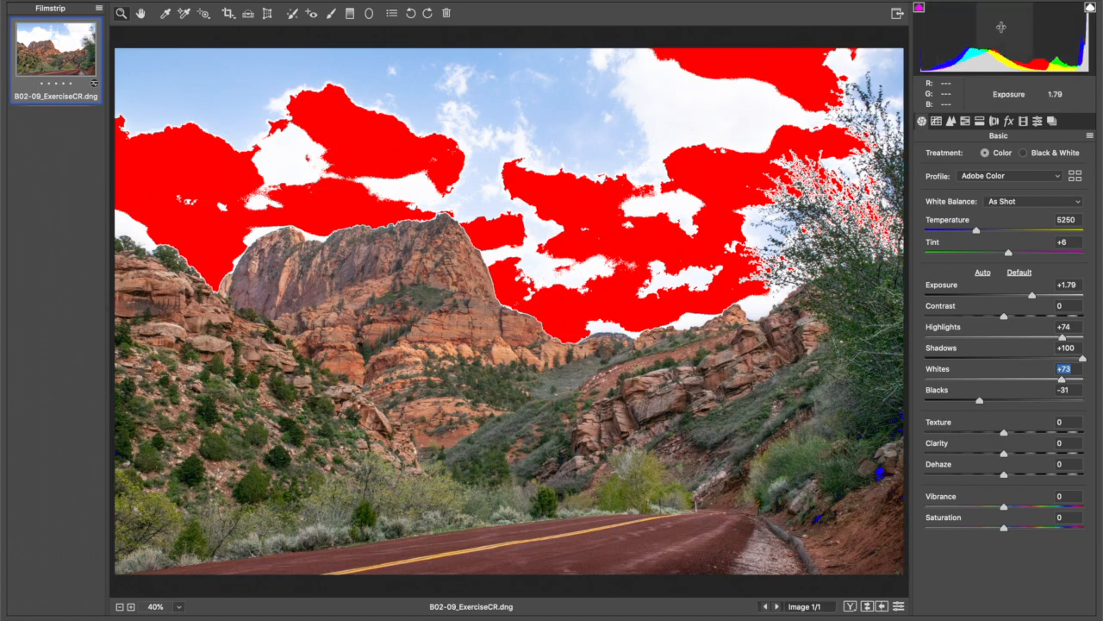
- Pull Exposure back to +1.04 and Whites to -10 so the clouds no longer clip
left_click_drag(1031, 295, 1024, 295)
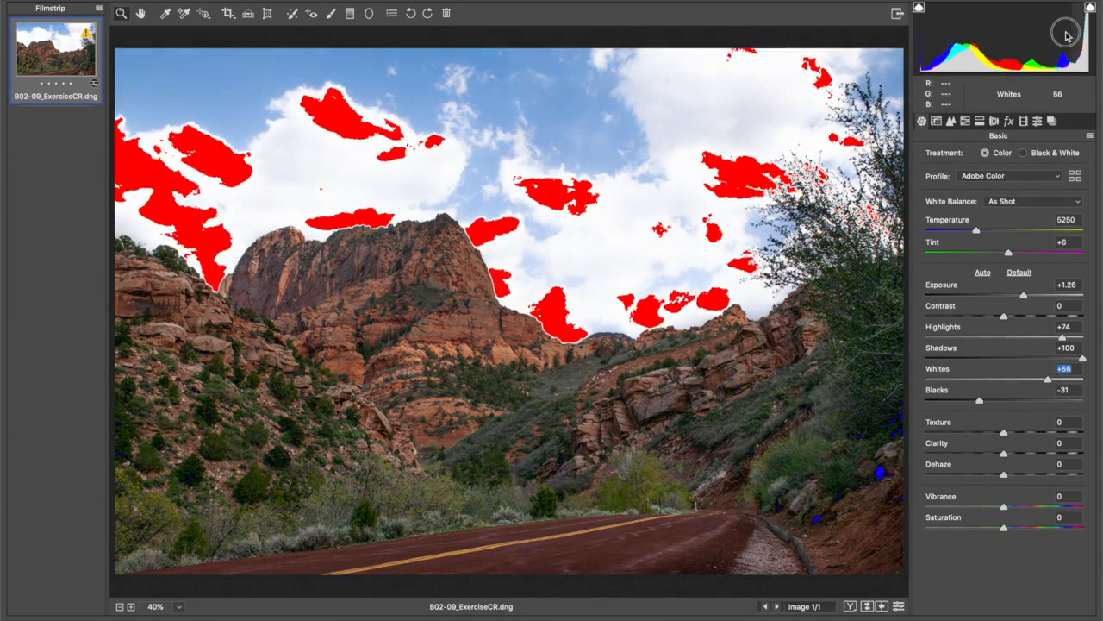
left_click_drag(1055, 380, 1000, 379)
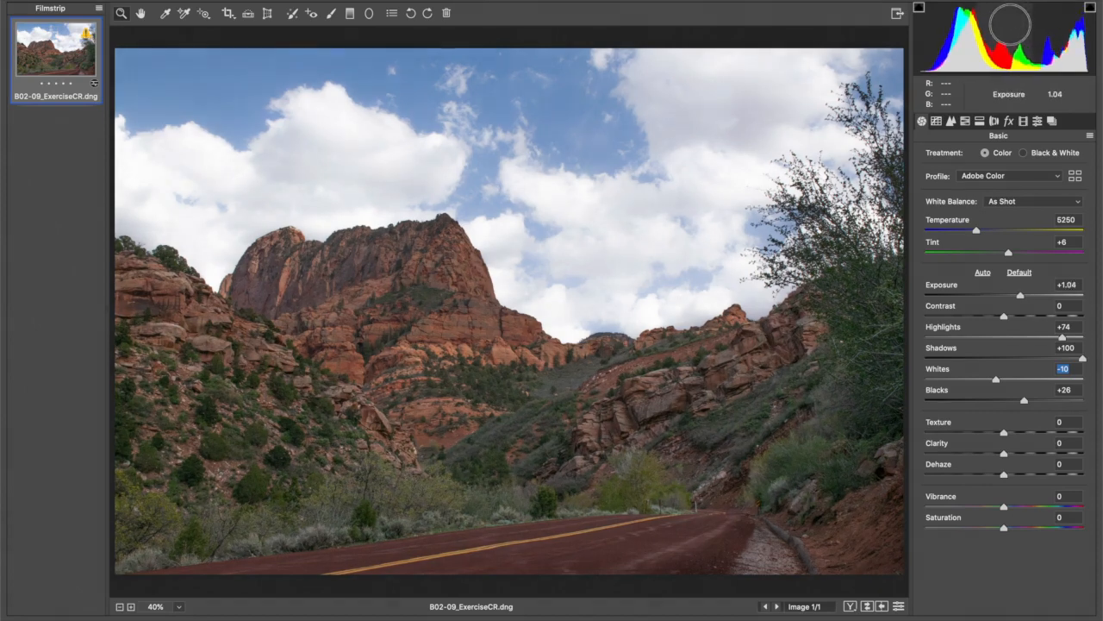
- Ease Exposure down to +0.58 while Highlights sit at +93 to darken the scene
left_click_drag(1021, 293, 1013, 293)
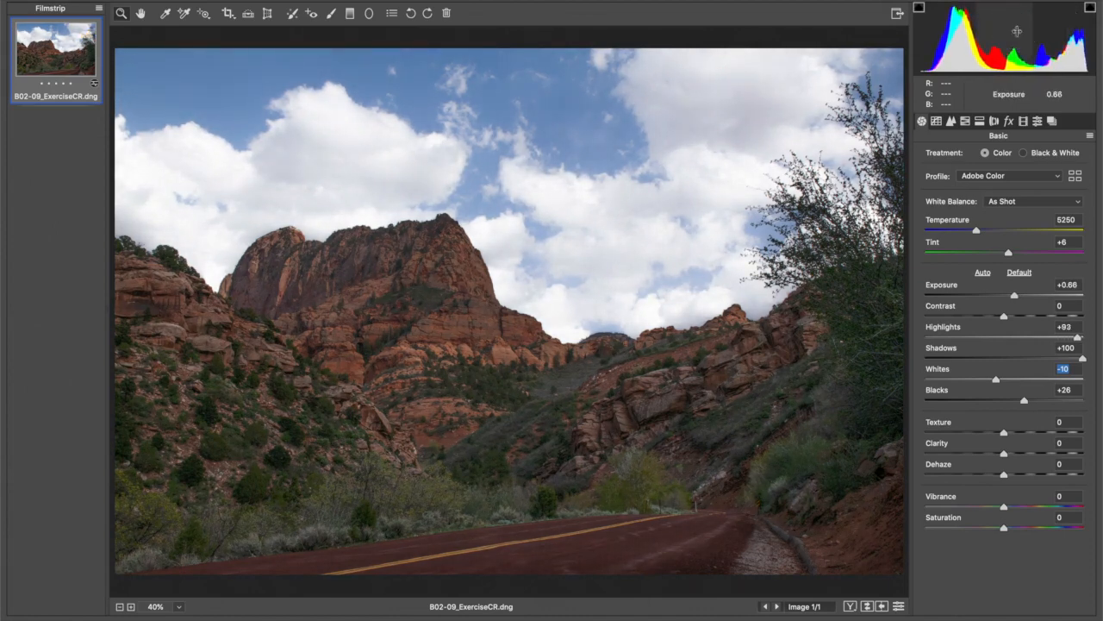
mouse_move(993, 393)
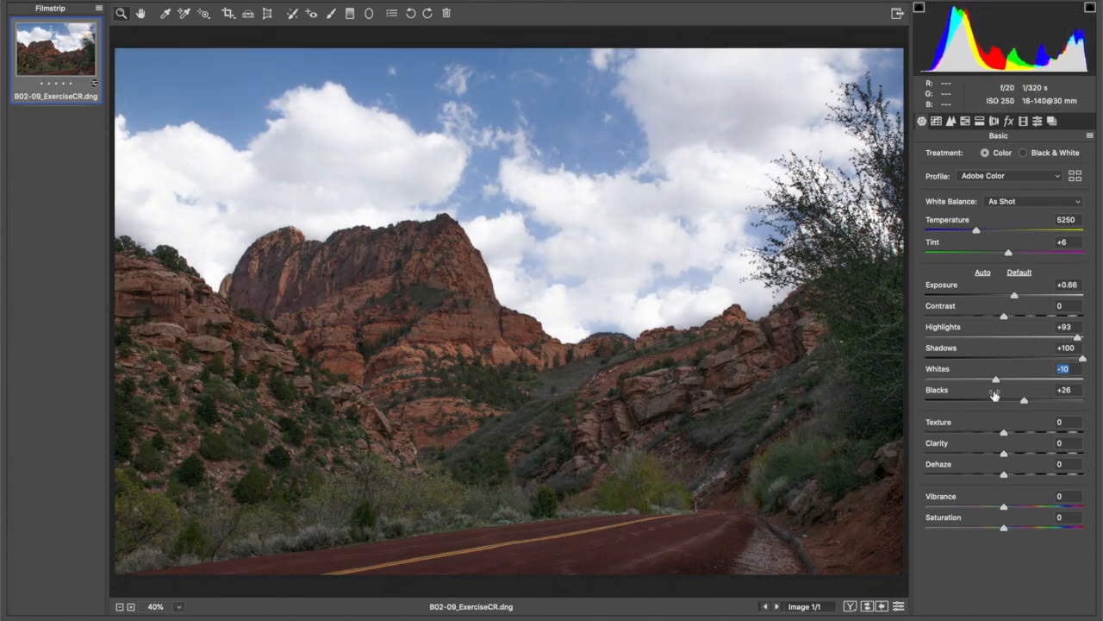
left_click_drag(1014, 295, 1017, 295)
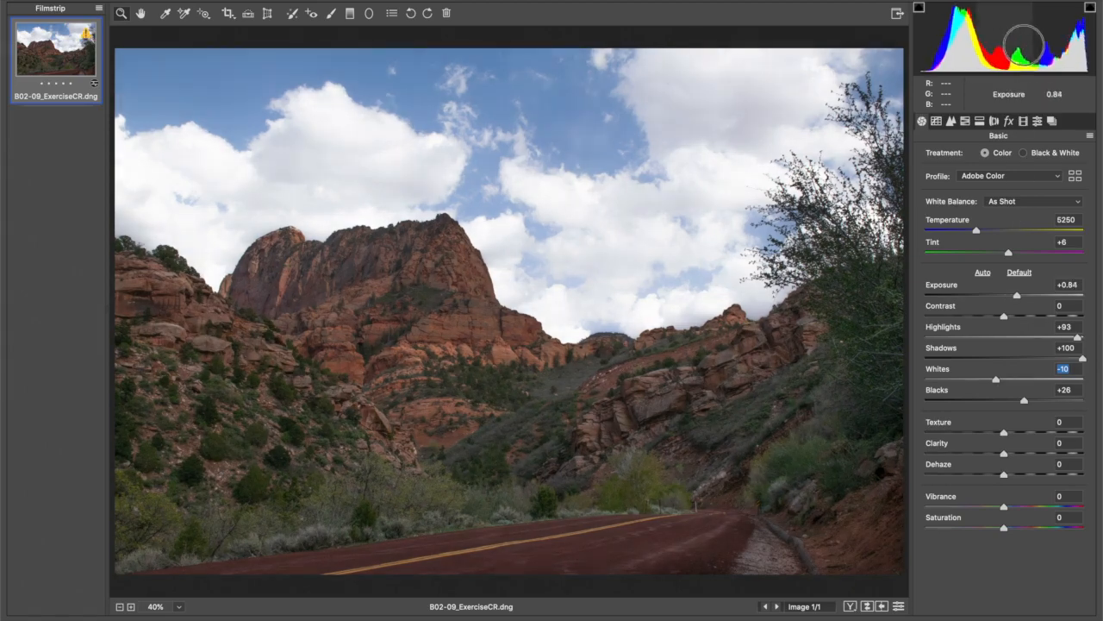
left_click_drag(1017, 295, 1014, 295)
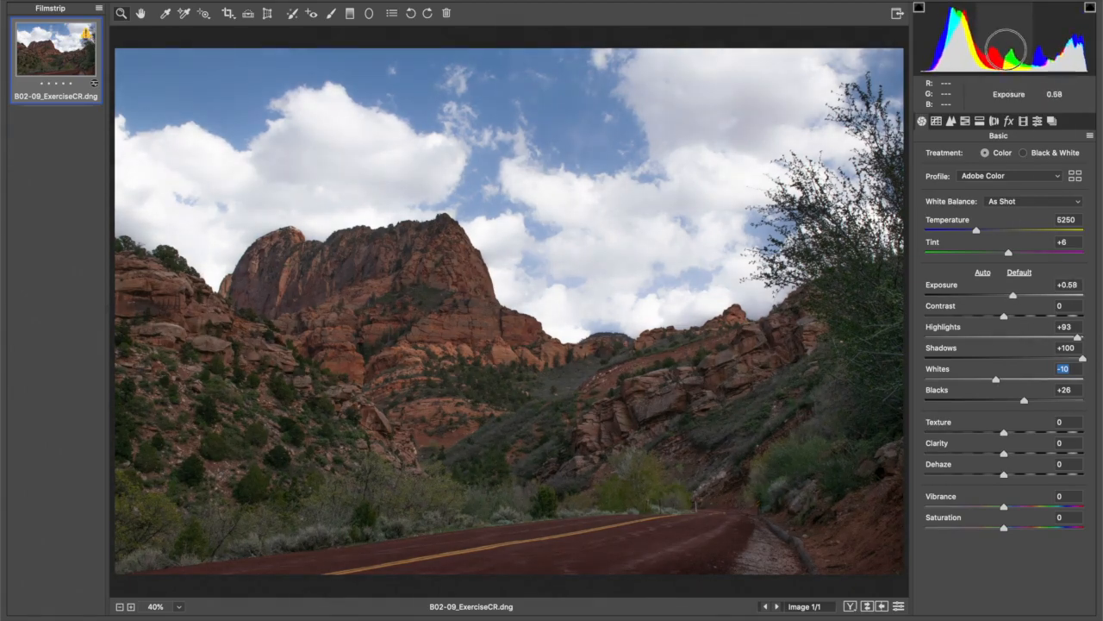
mouse_move(964, 24)
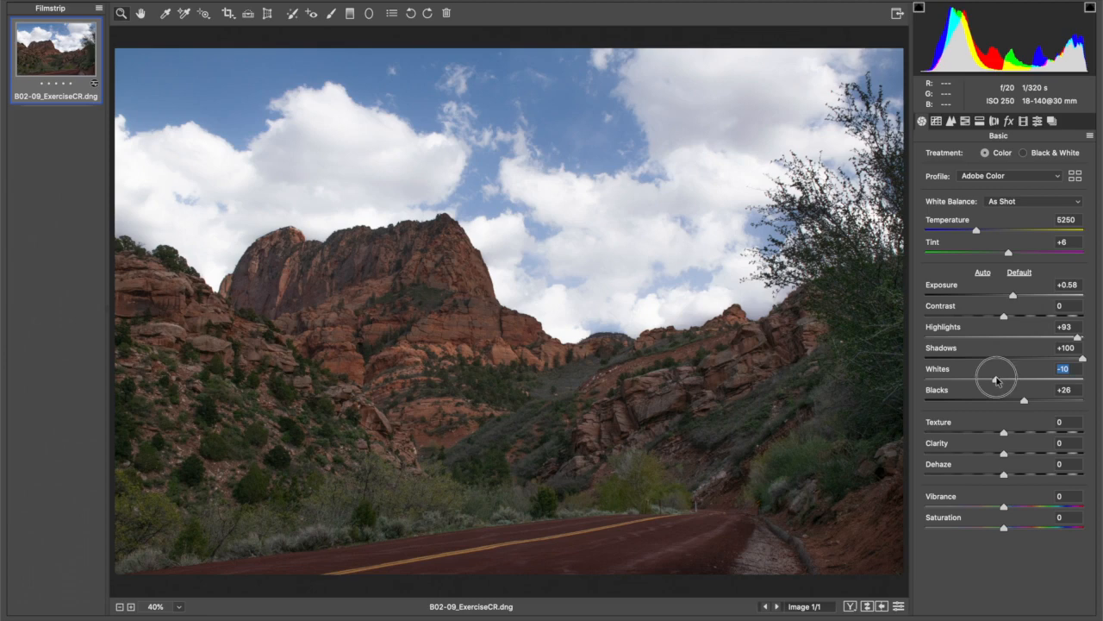
- Lift Whites to +21 for brighter highlights that stay unclipped
left_click_drag(996, 378, 1021, 369)
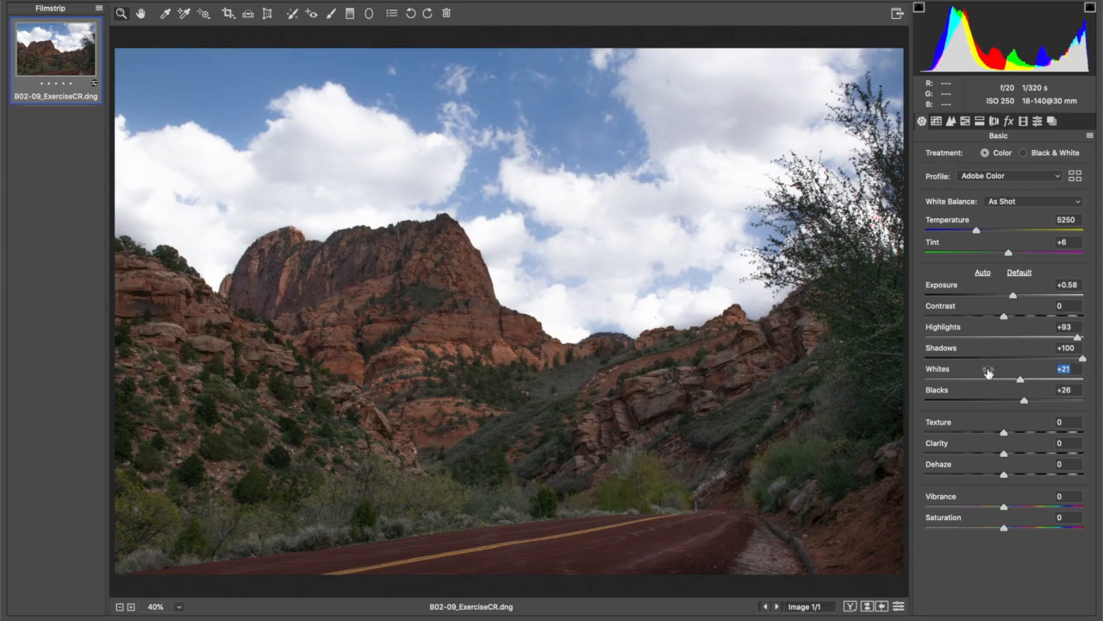
mouse_move(1024, 400)
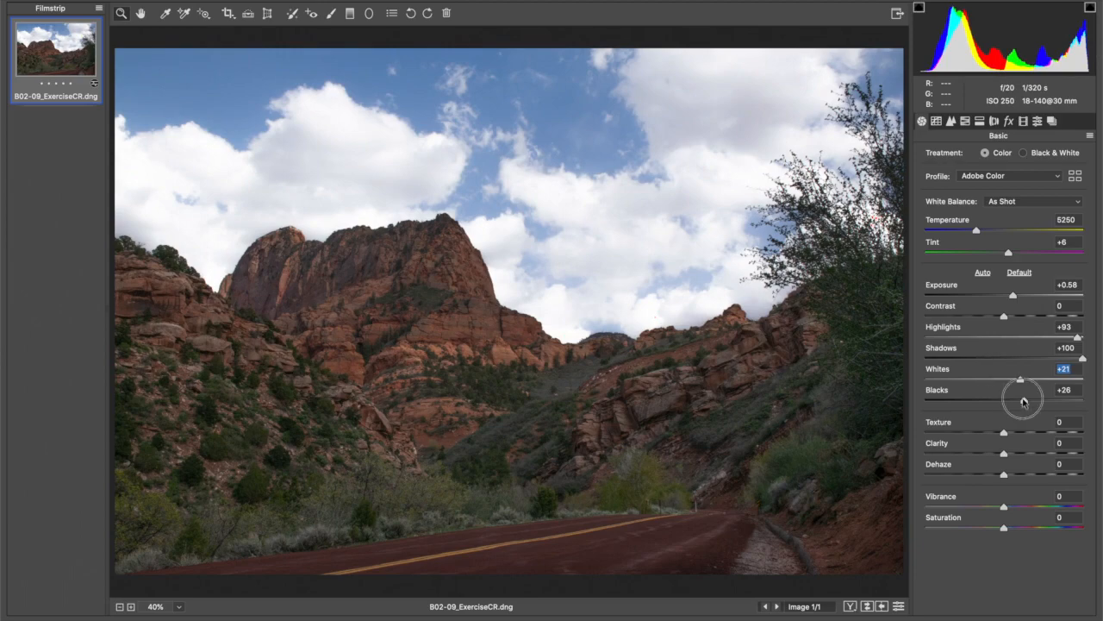